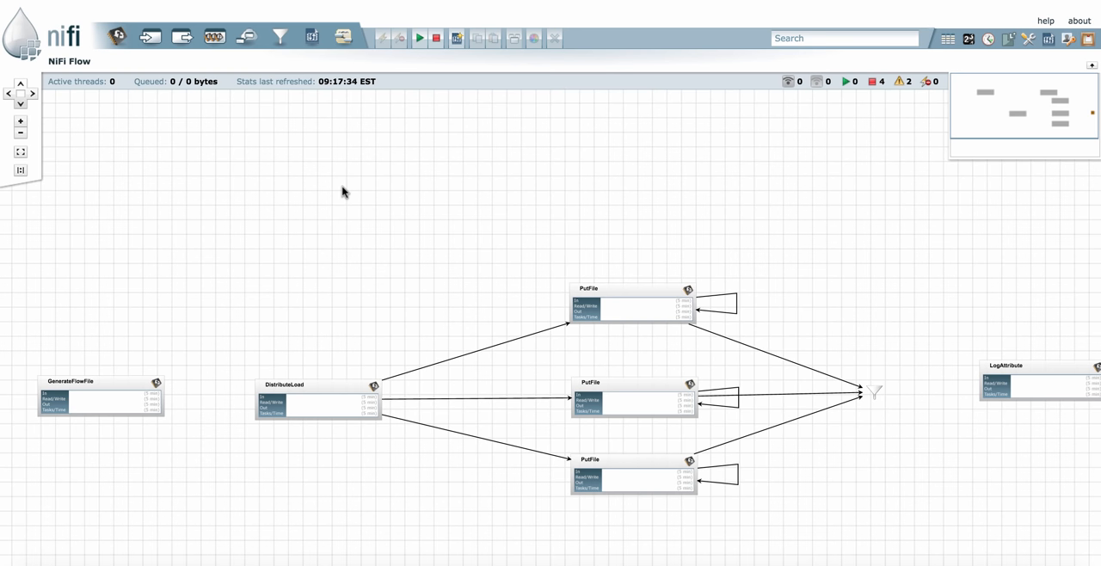
mouse_move(227, 67)
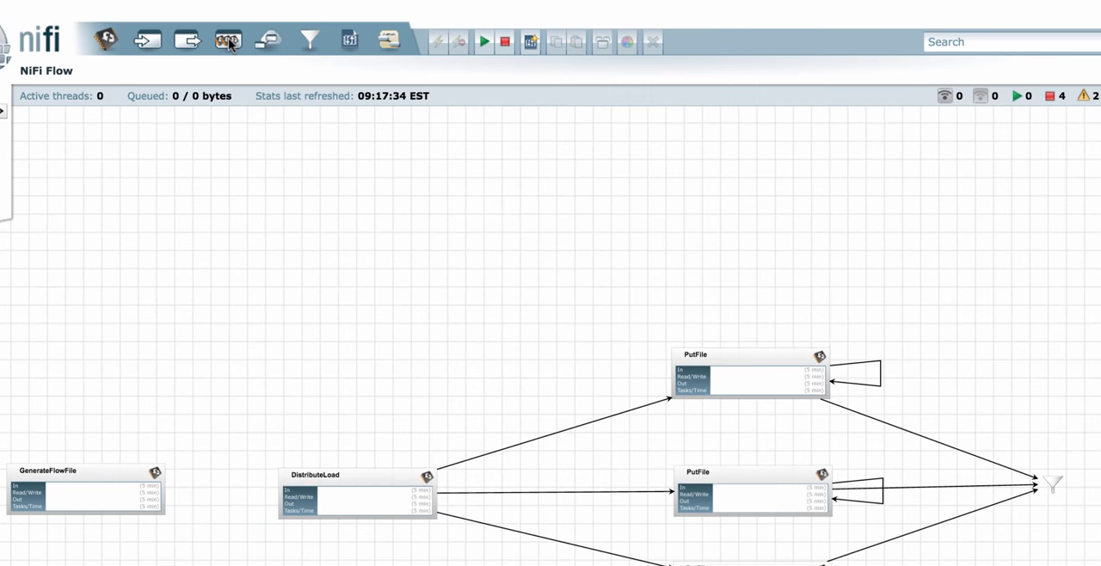
mouse_move(239, 41)
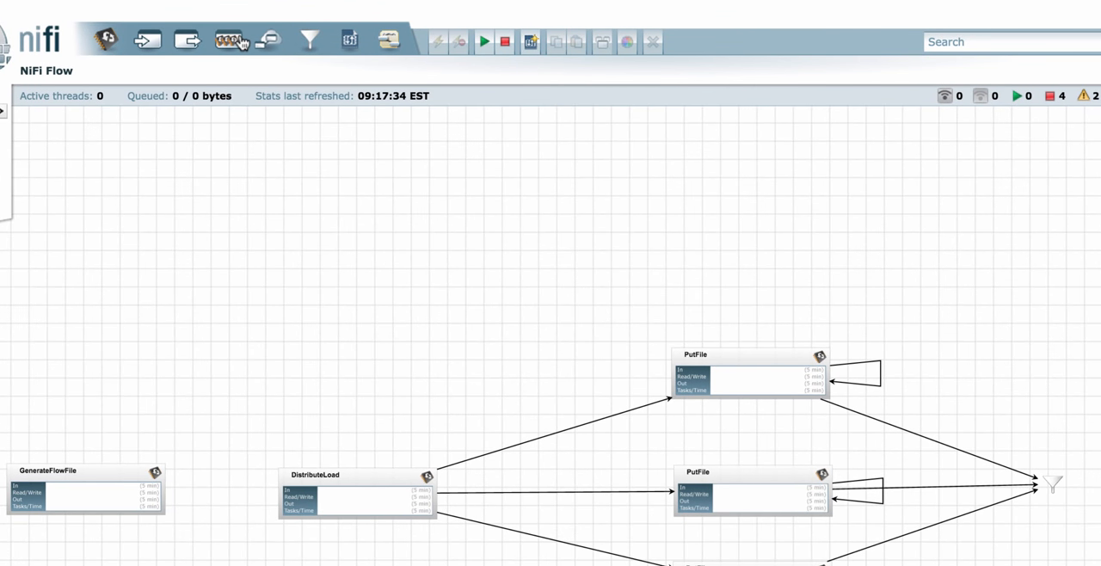
Create a process group named 'My Process Group' on the root canvas.
left_click(227, 41)
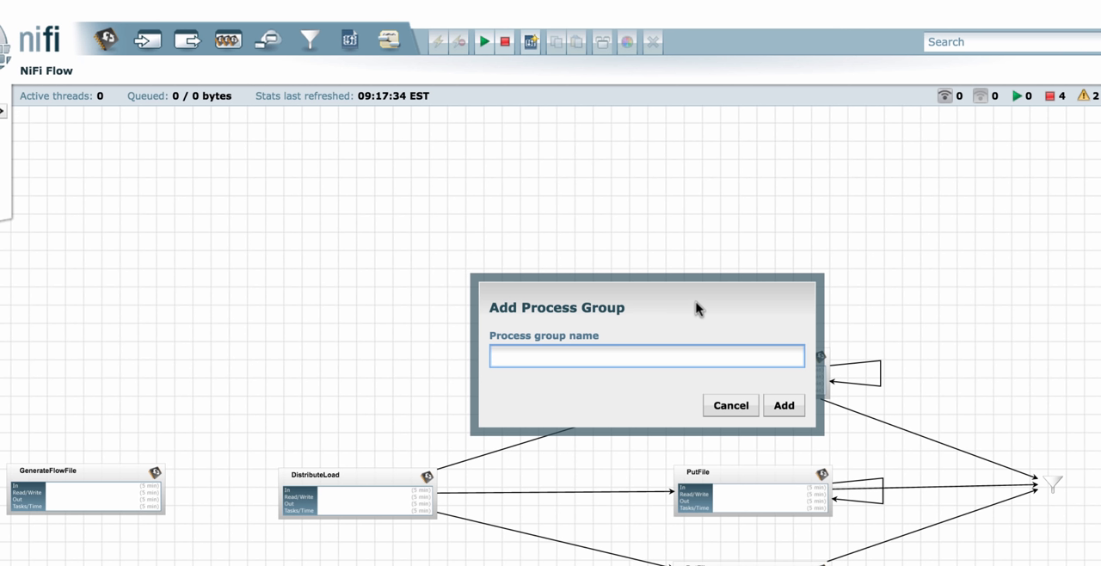
type("My Proc")
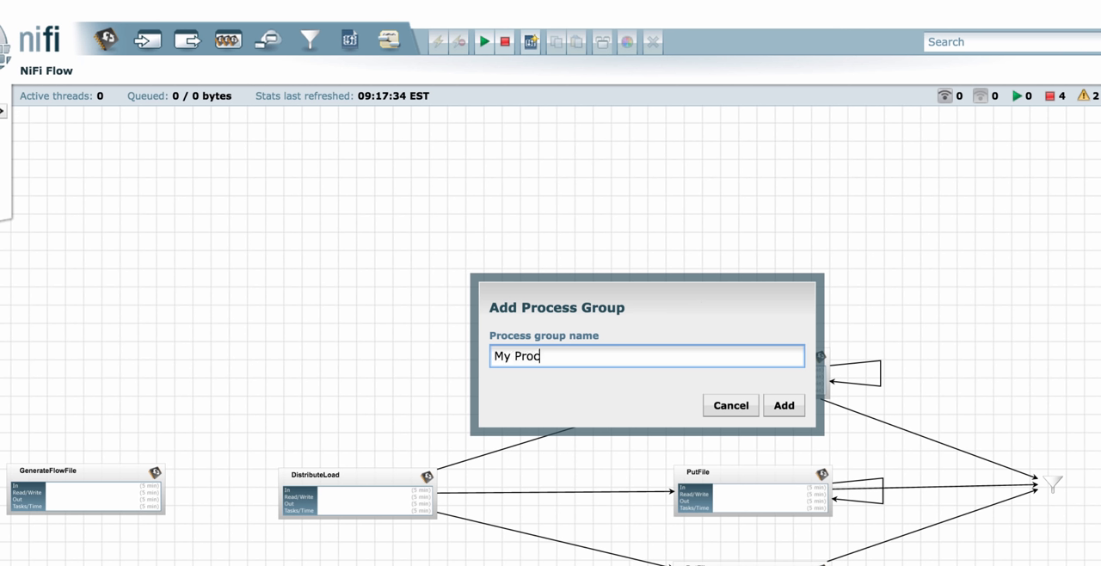
type("ess Group")
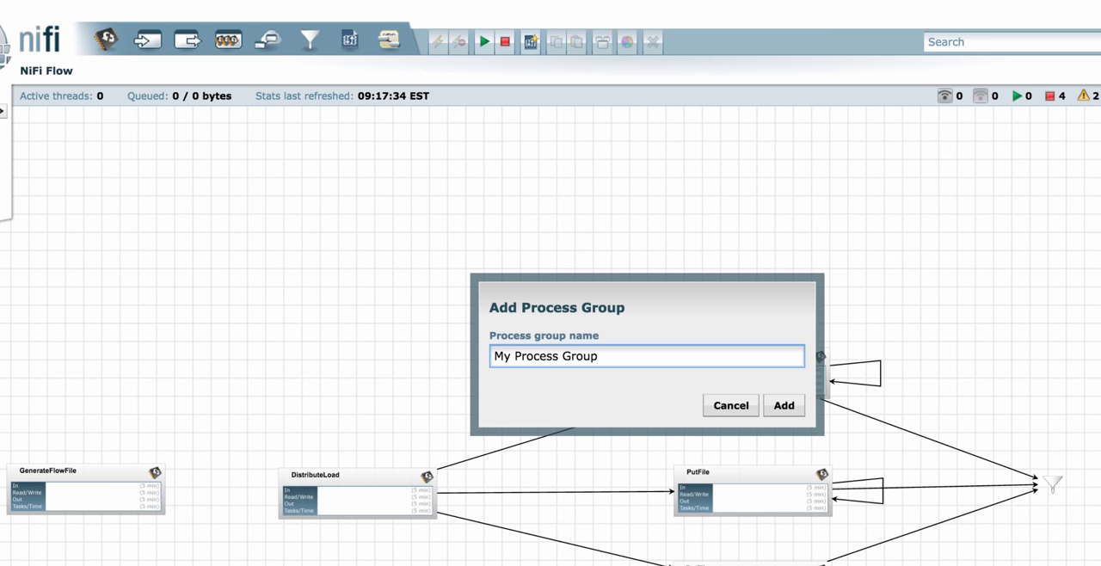
left_click(781, 404)
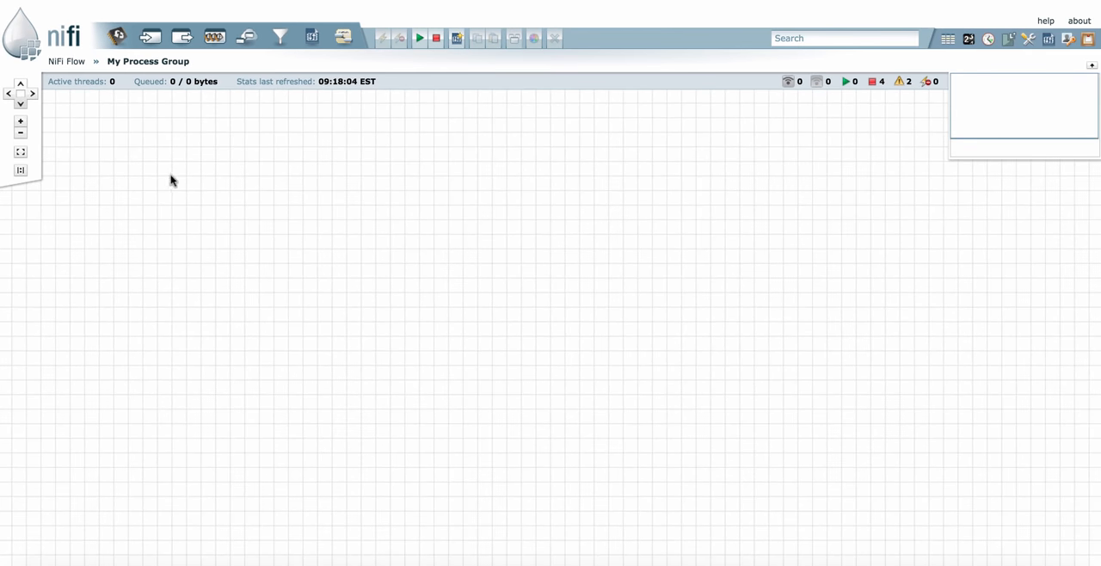
mouse_move(150, 117)
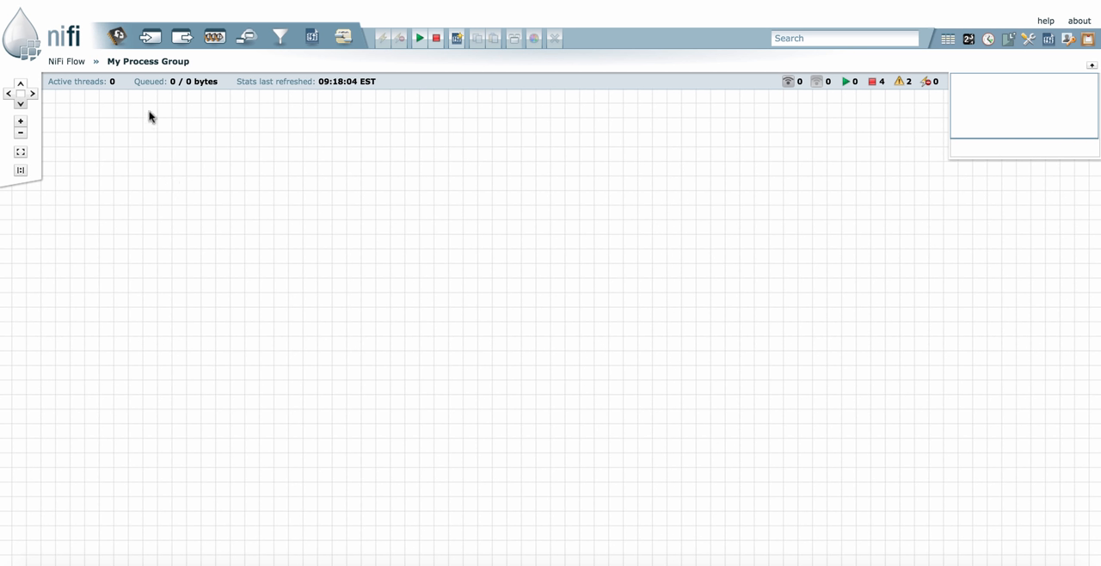
mouse_move(148, 62)
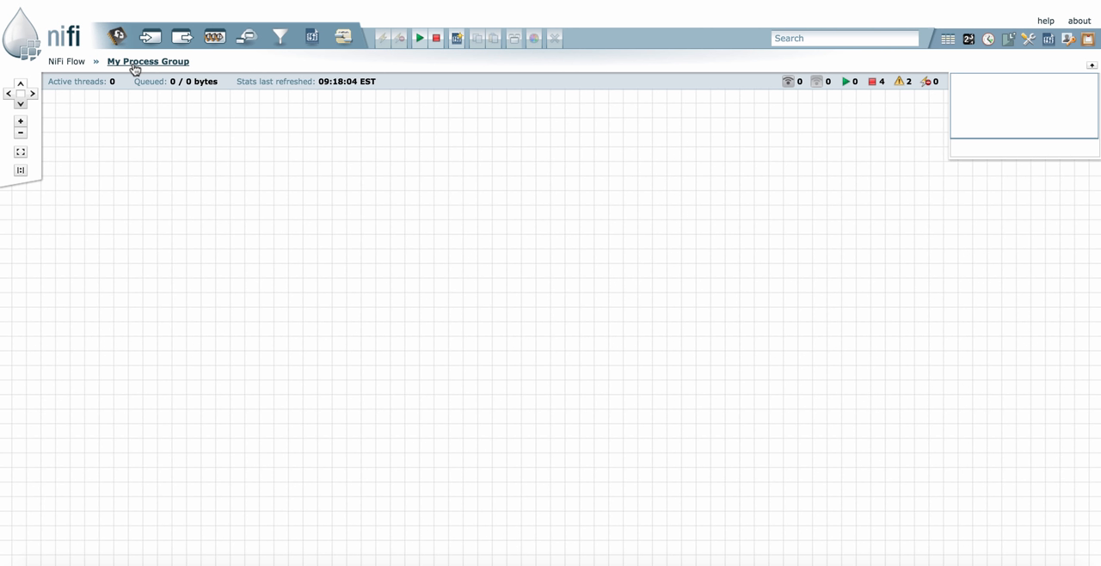
mouse_move(65, 62)
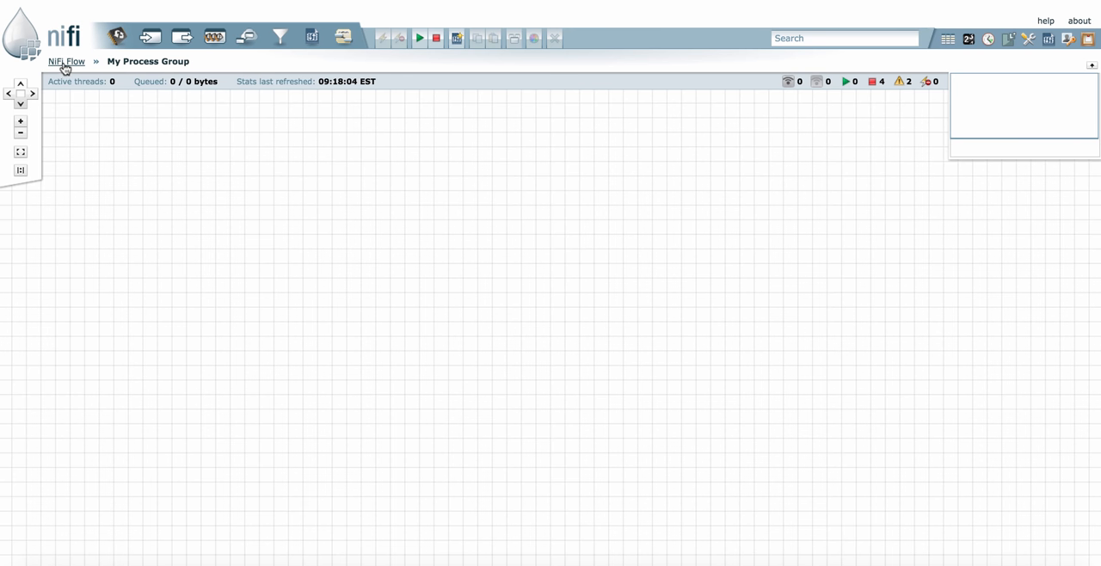
mouse_move(162, 137)
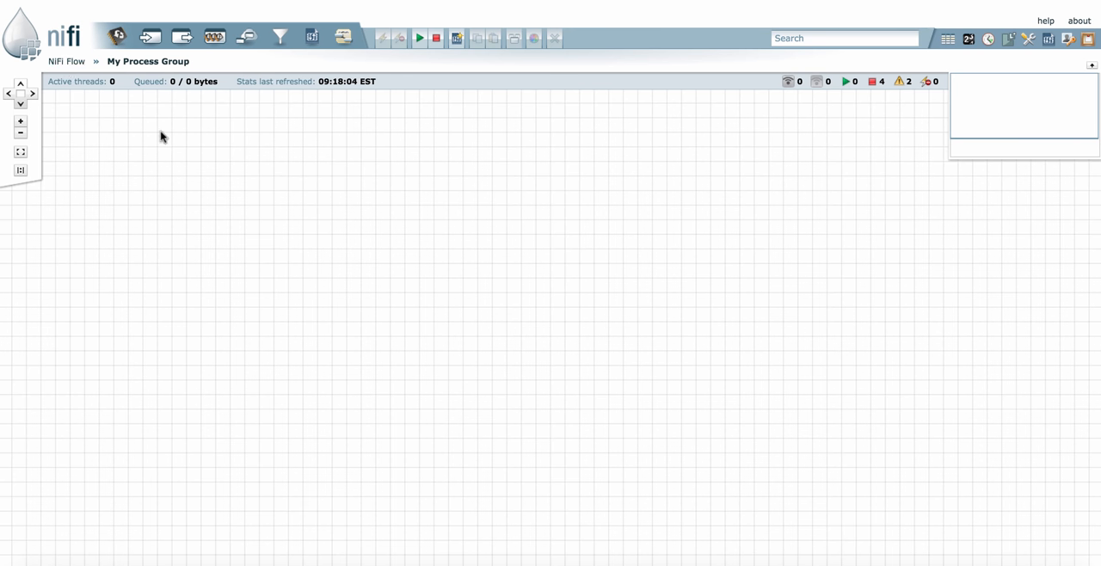
right_click(159, 137)
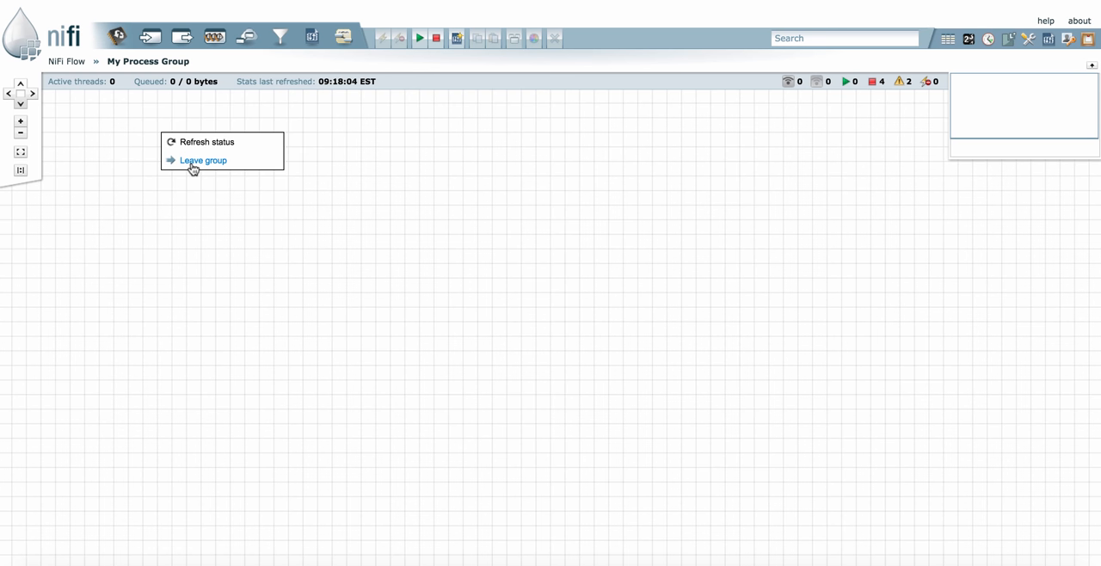
left_click(203, 160)
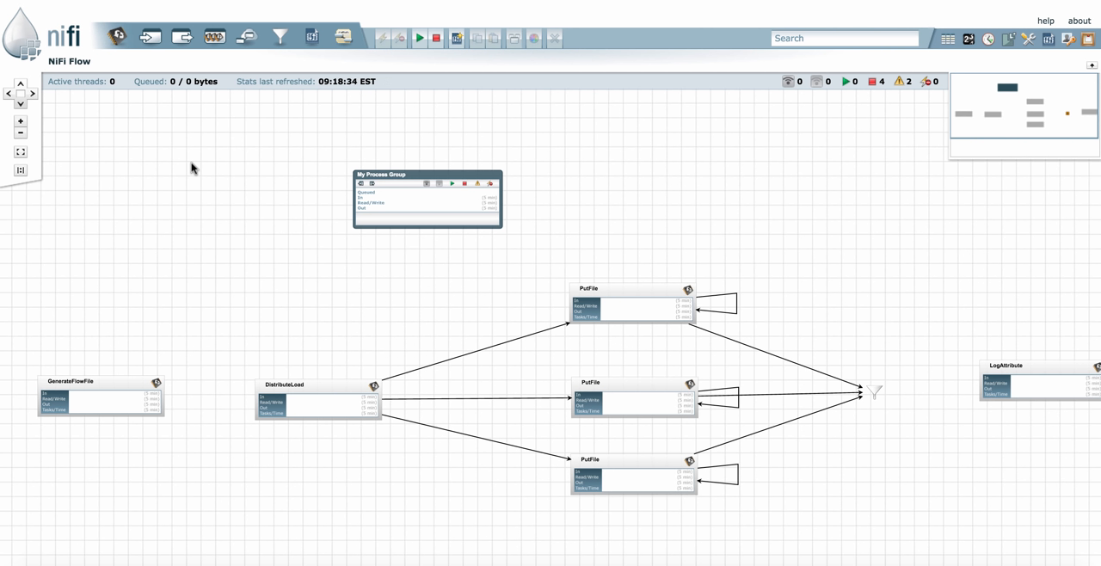
mouse_move(251, 166)
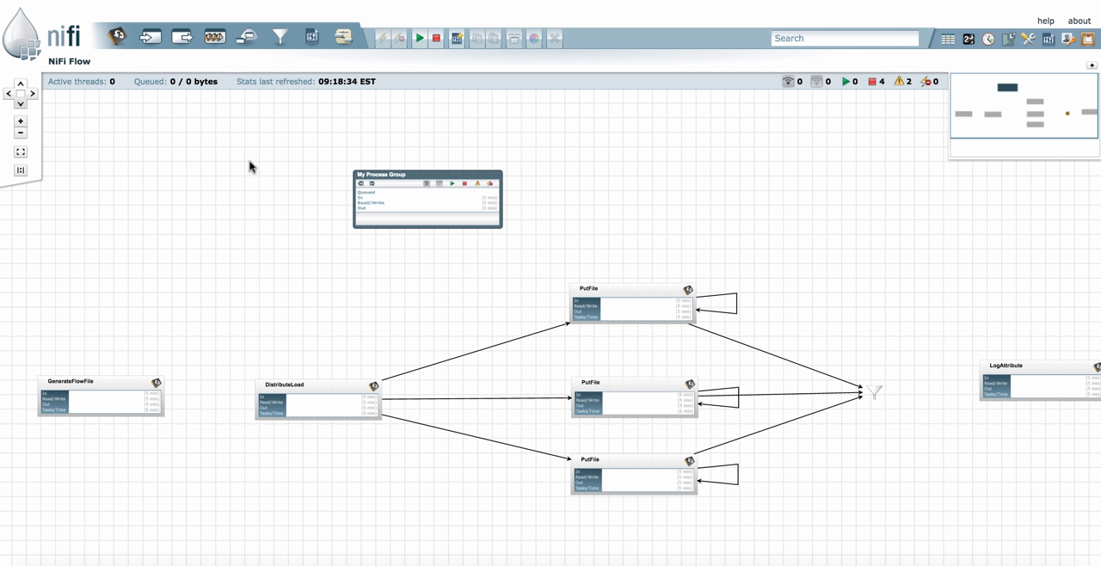
mouse_move(392, 196)
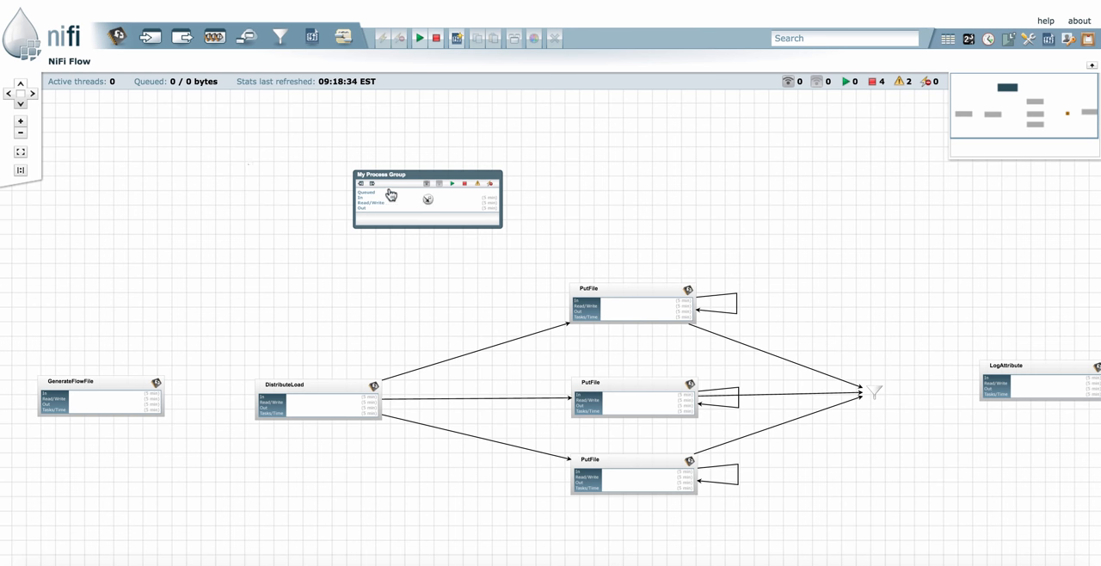
Delete My Process Group via its context menu.
right_click(426, 198)
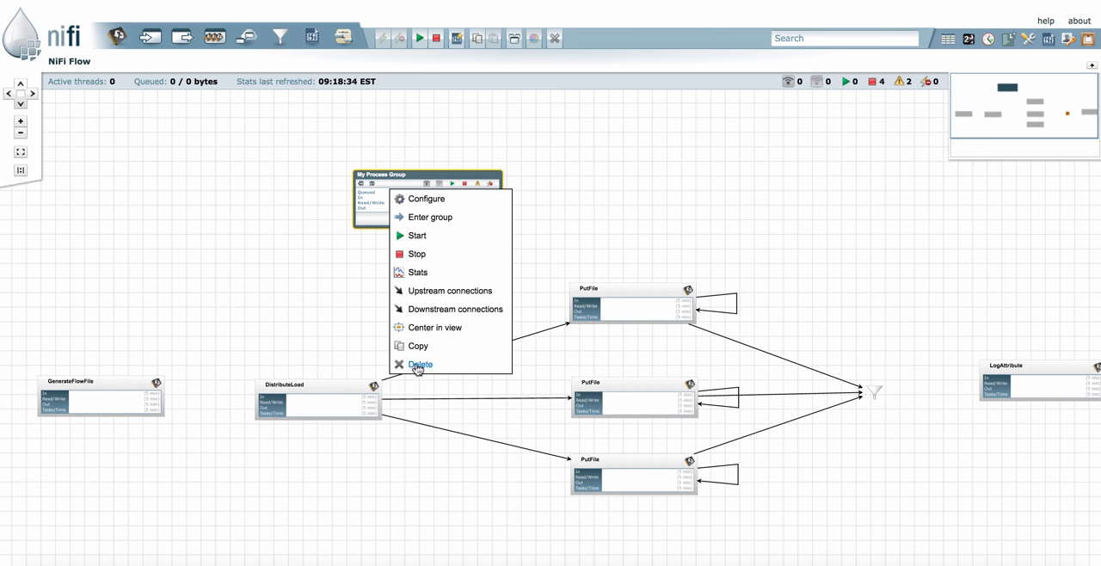
left_click(419, 365)
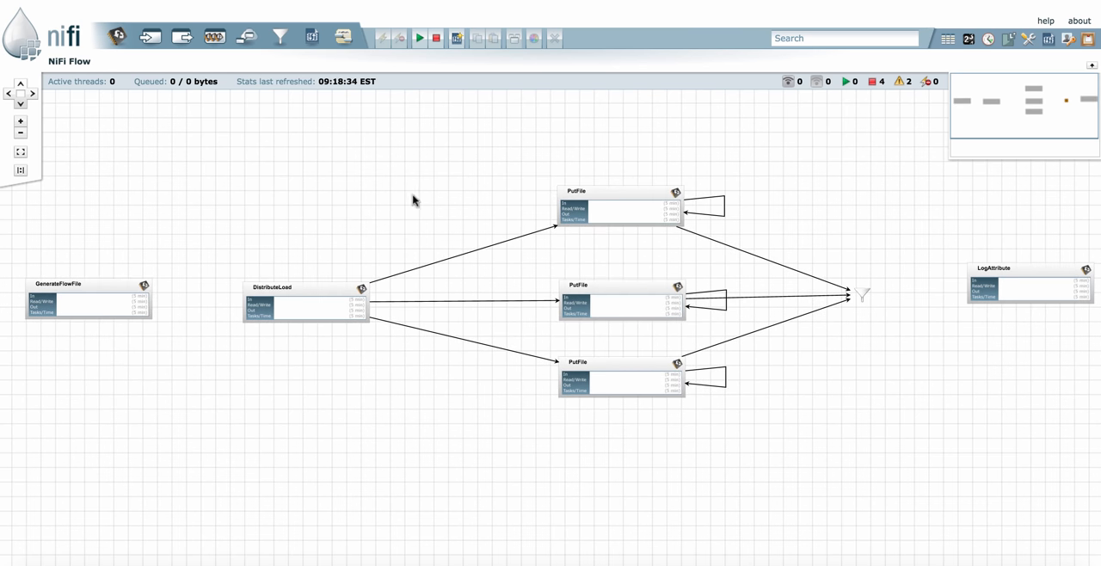
mouse_move(288, 320)
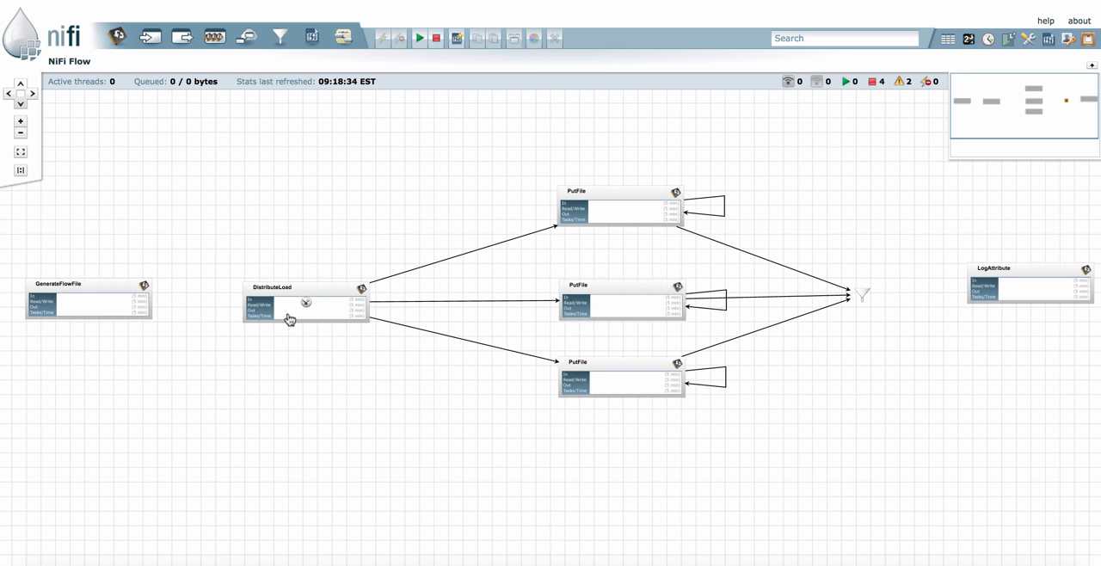
mouse_move(626, 380)
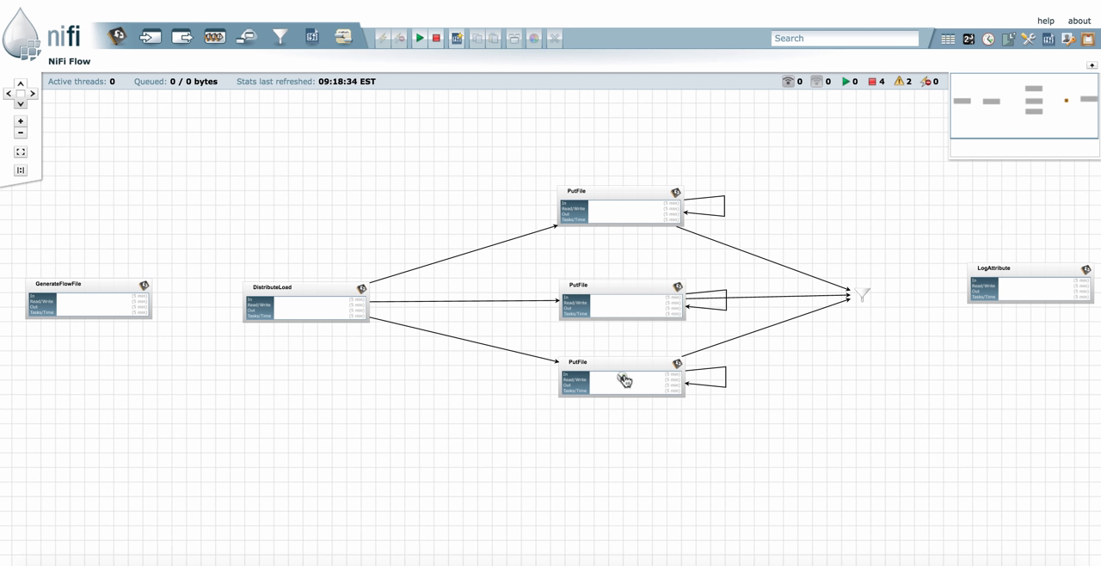
mouse_move(994, 292)
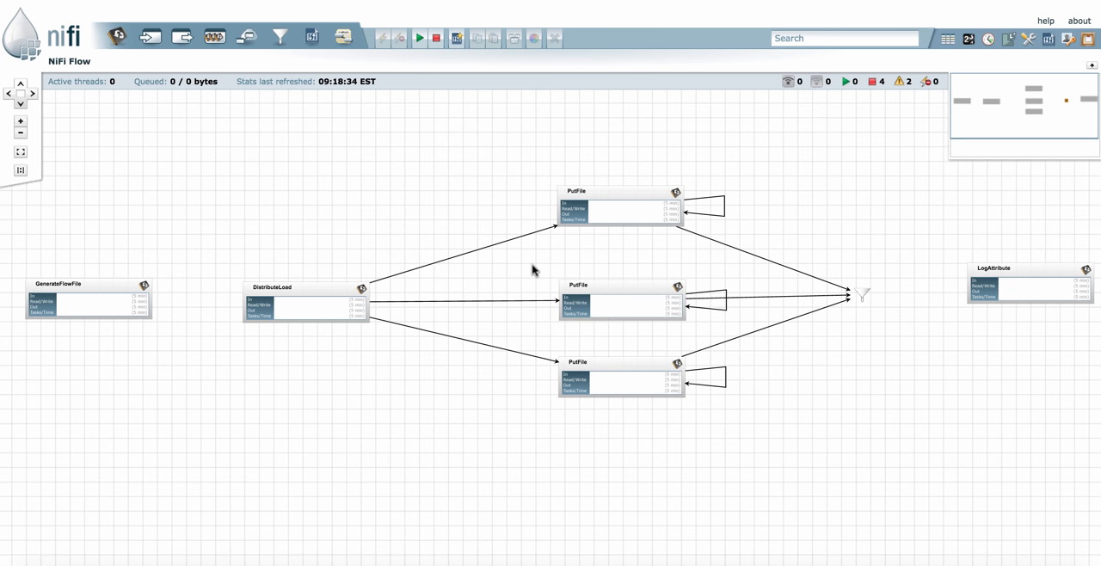
mouse_move(405, 210)
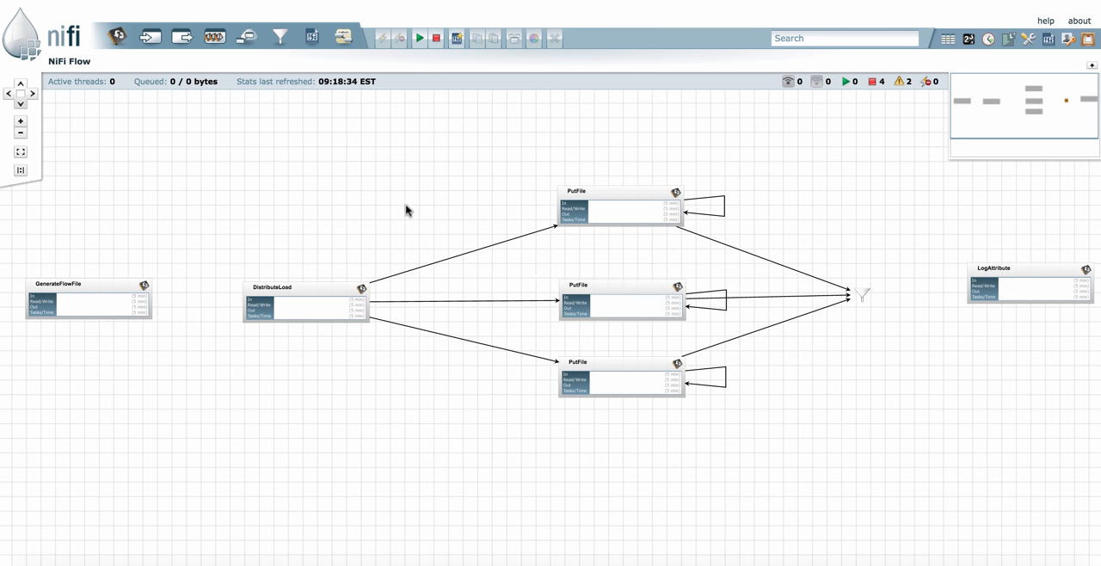
mouse_move(227, 207)
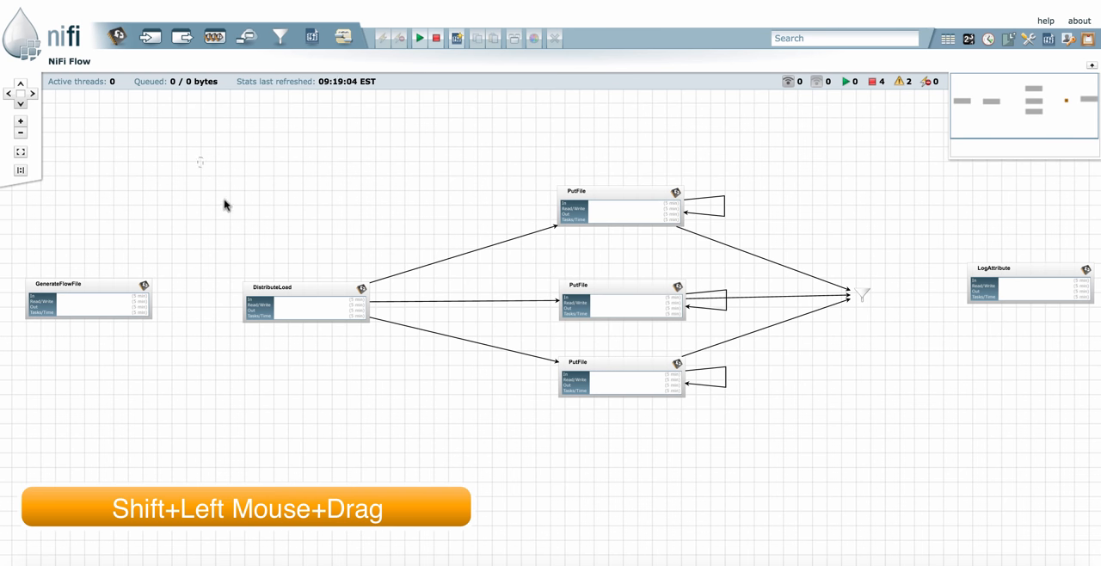
Group DistributeLoad, the PutFiles and the funnel into a new process group named 'Distro'.
left_click_drag(199, 156, 943, 435)
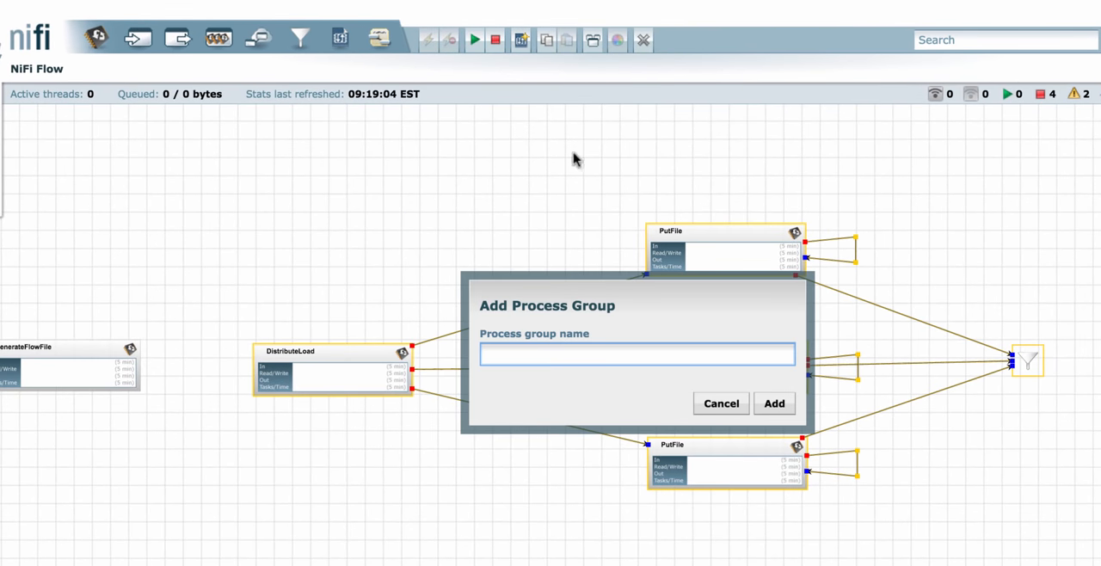
mouse_move(623, 306)
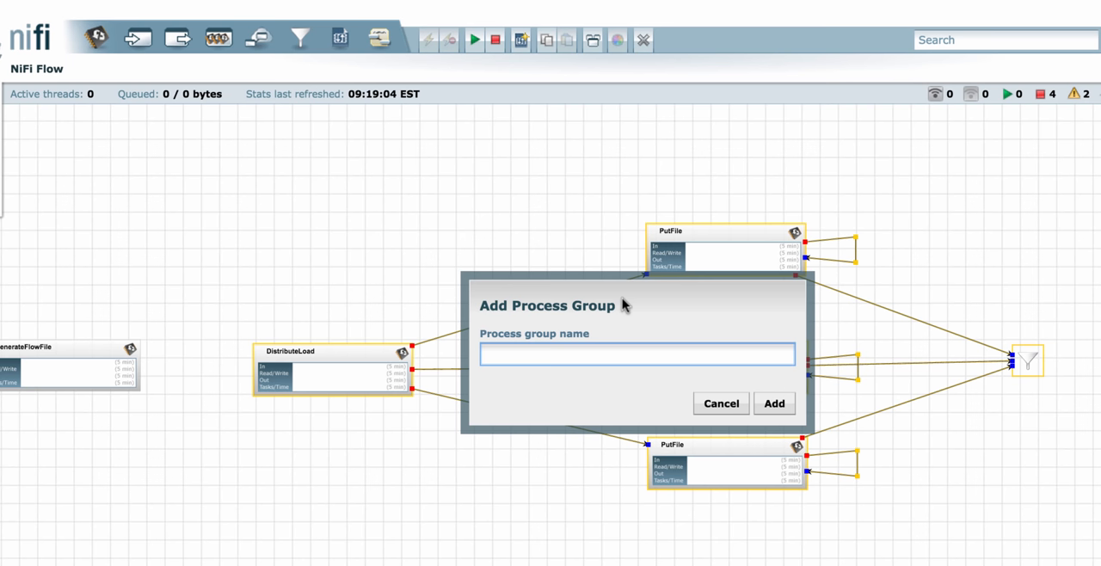
type("D")
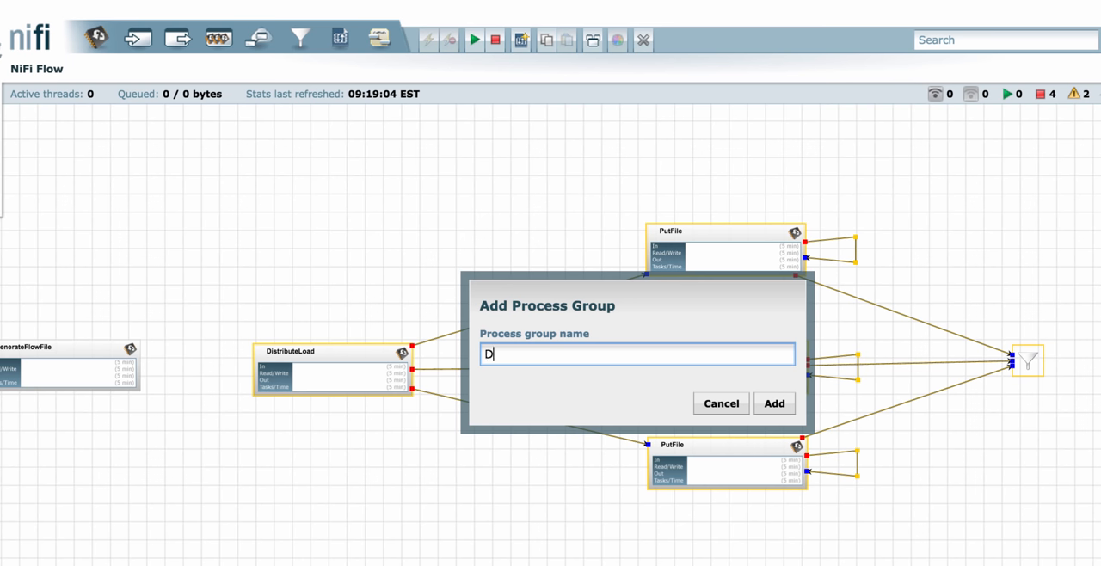
type("istro")
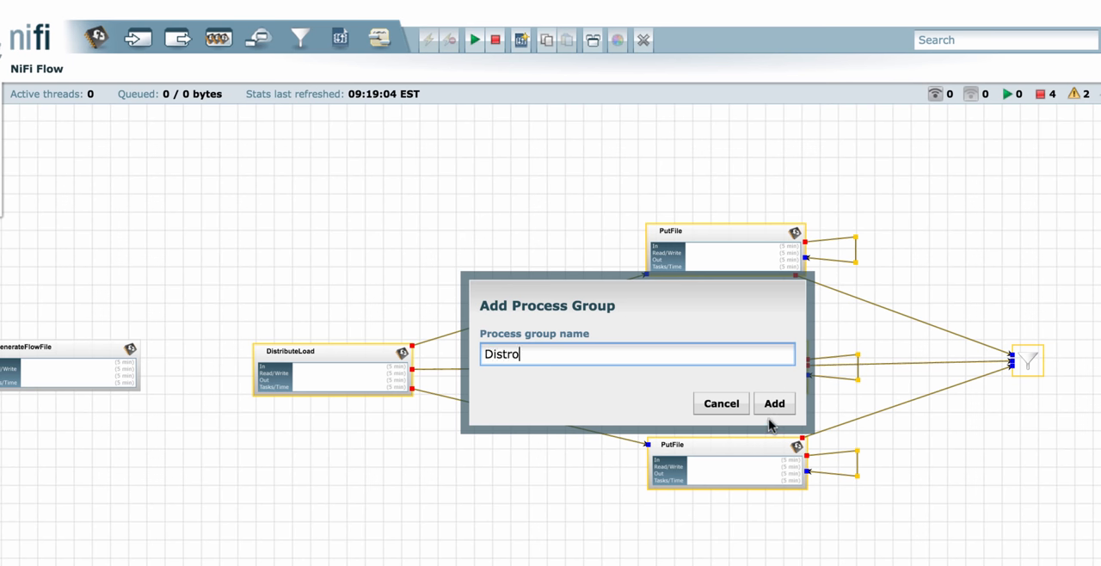
left_click(774, 402)
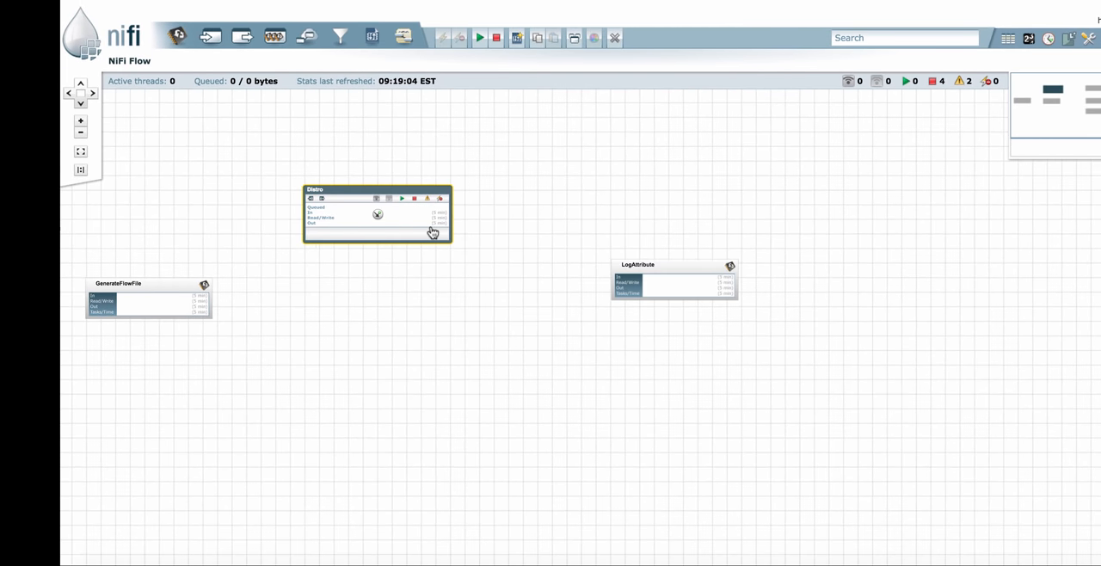
Move the Distro group between GenerateFlowFile and LogAttribute.
left_click_drag(376, 214, 403, 284)
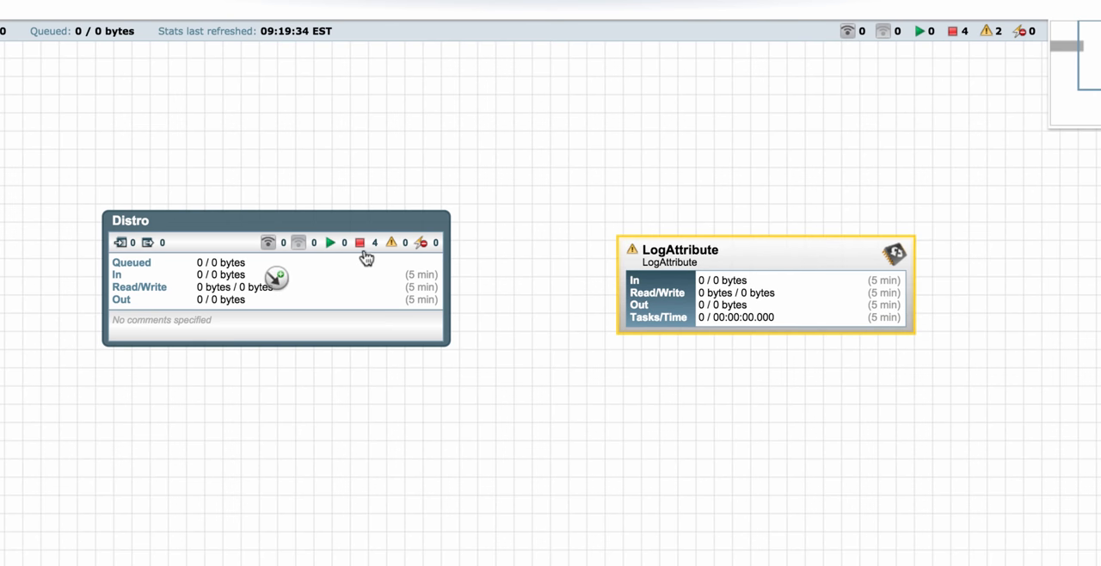
mouse_move(120, 246)
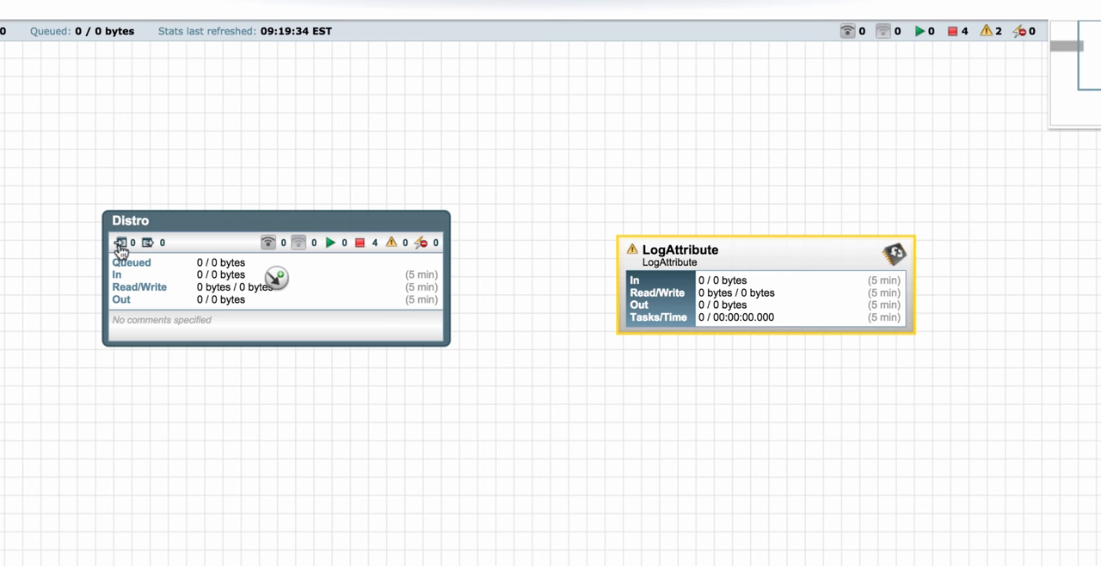
mouse_move(35, 304)
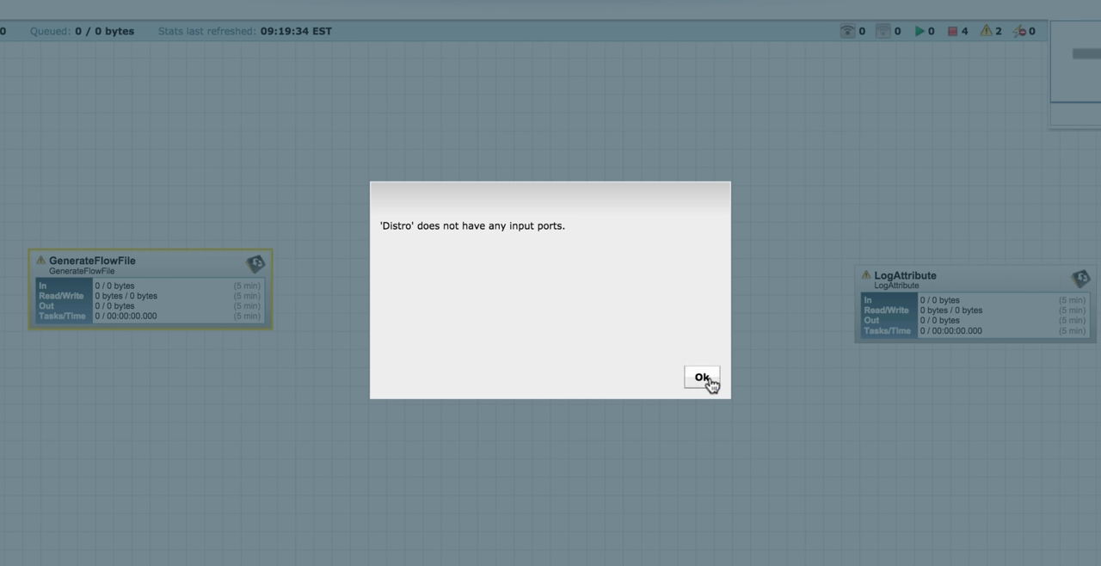
Dismiss the alert, add input port 'To Distro' inside Distro and connect it to DistributeLoad.
left_click(702, 376)
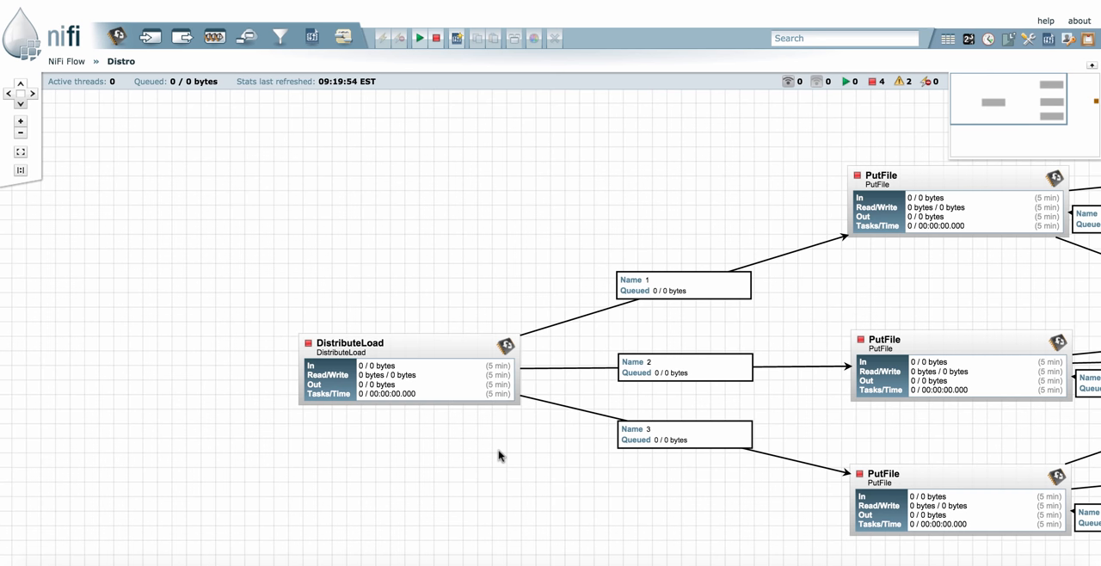
mouse_move(168, 65)
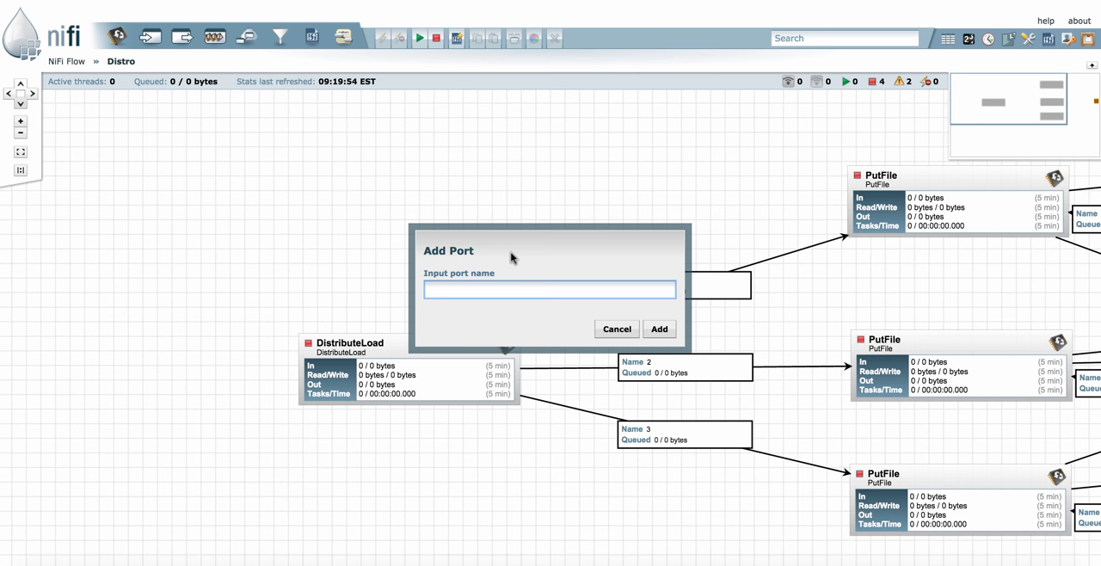
type("To Distro")
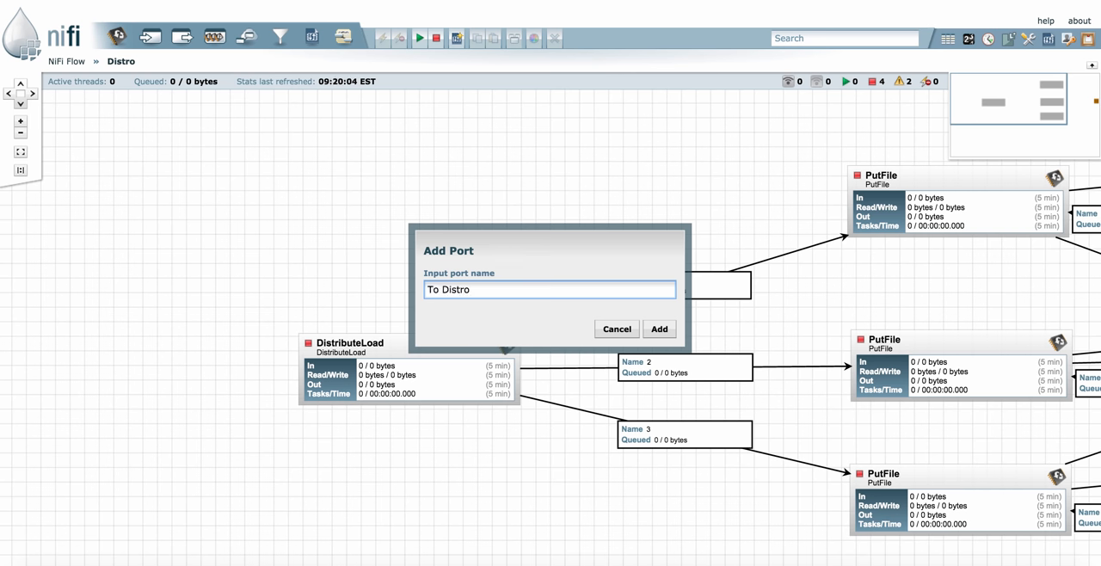
left_click(658, 328)
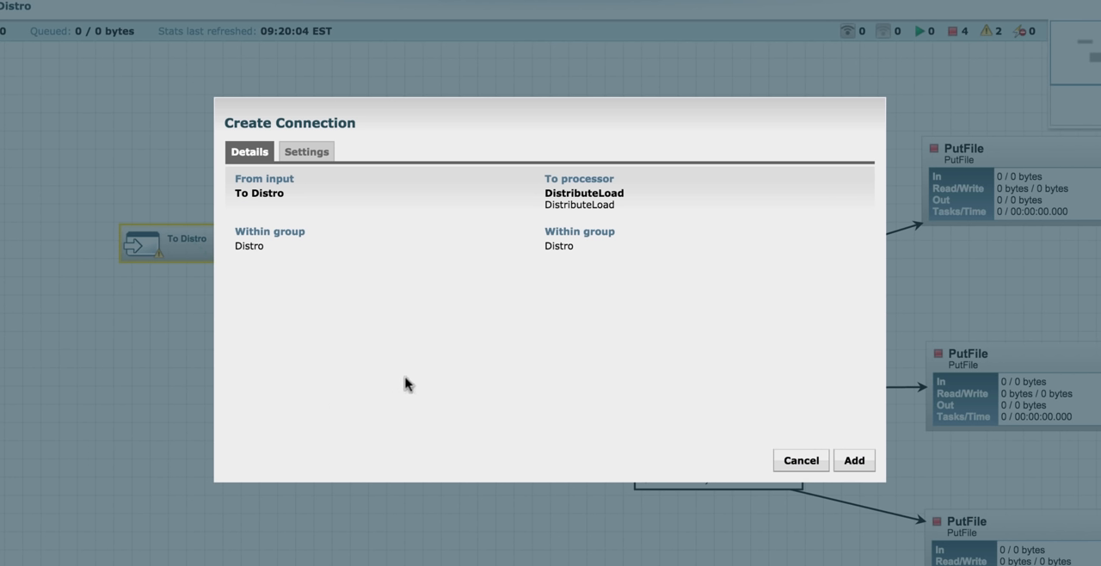
left_click(853, 461)
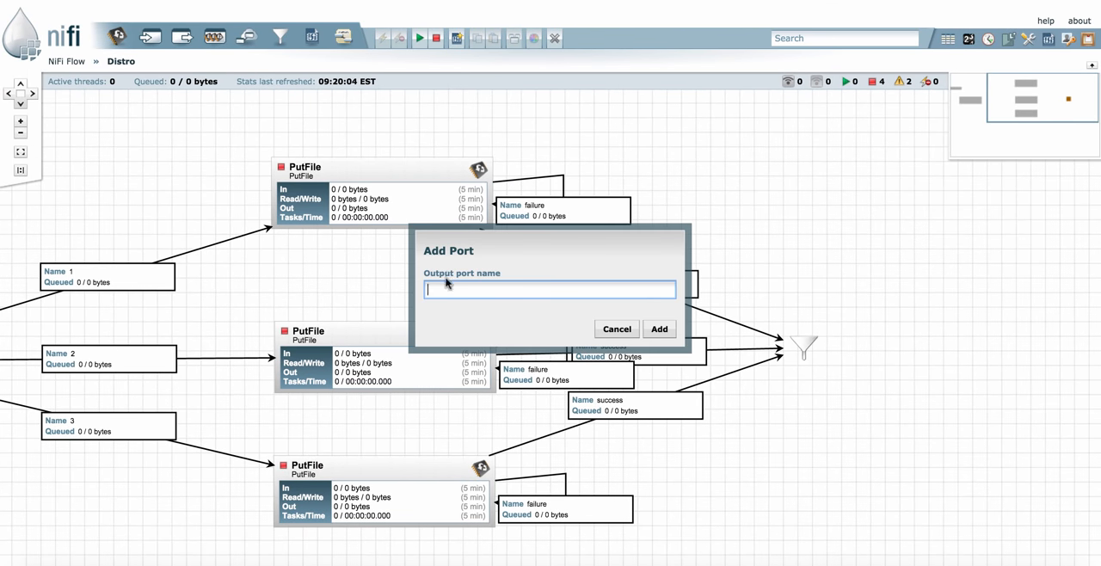
Add output port 'from Distro' and connect the funnel into it.
type("from S")
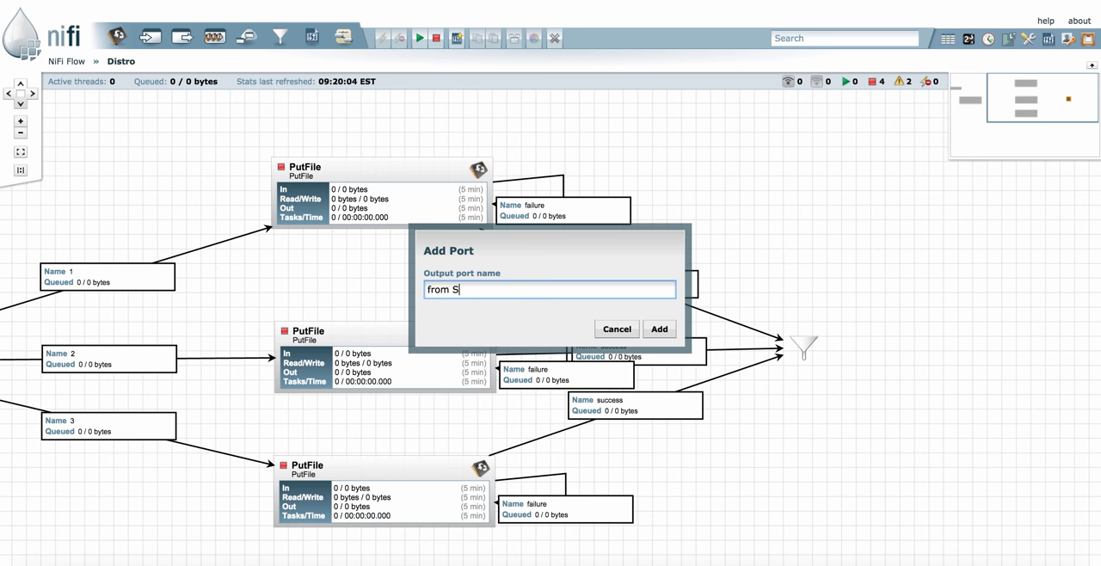
type("istro")
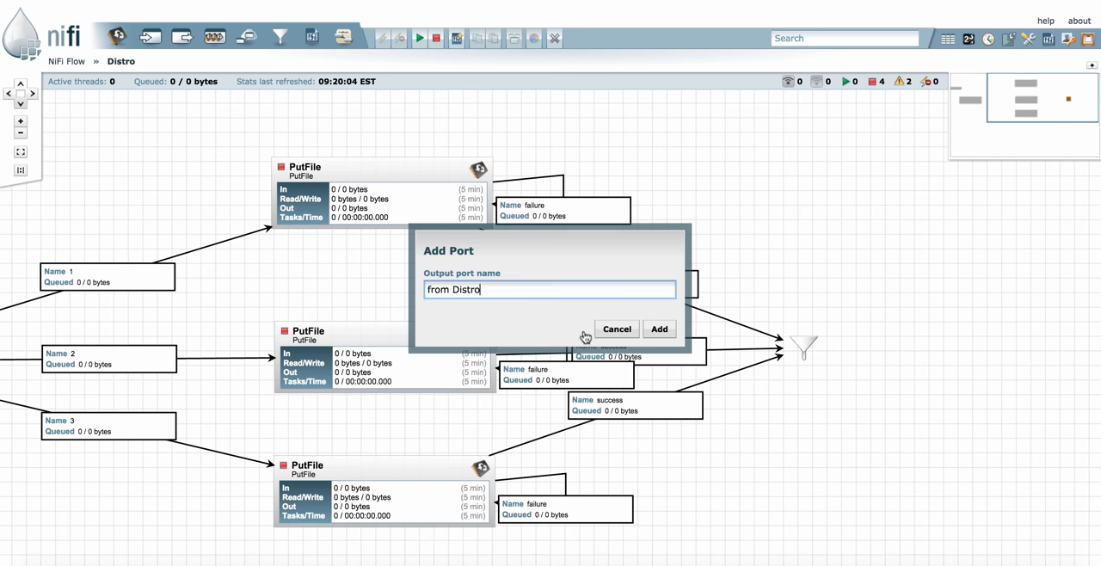
left_click(657, 329)
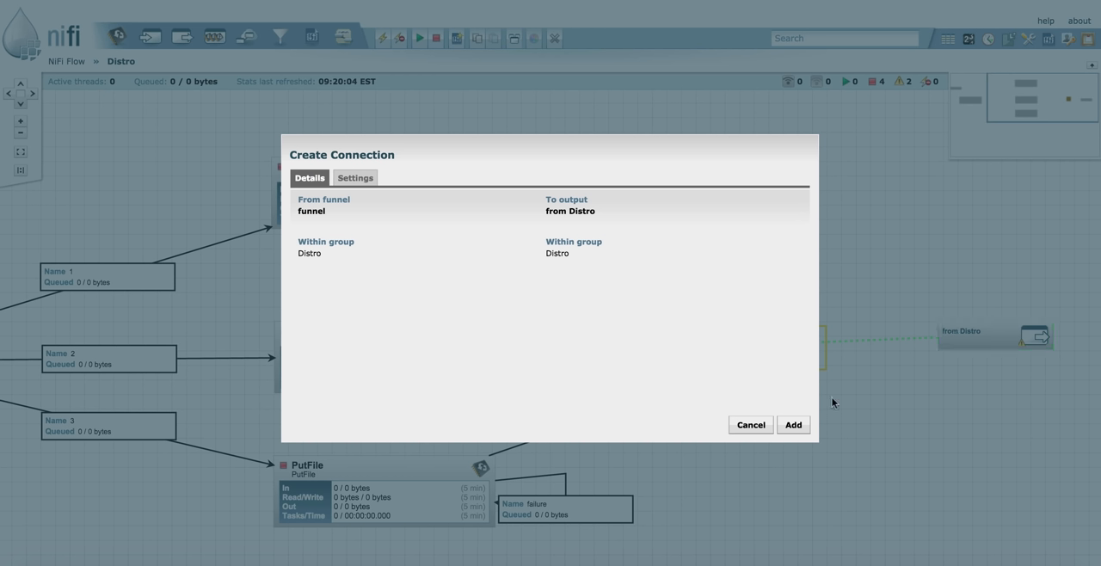
left_click(791, 423)
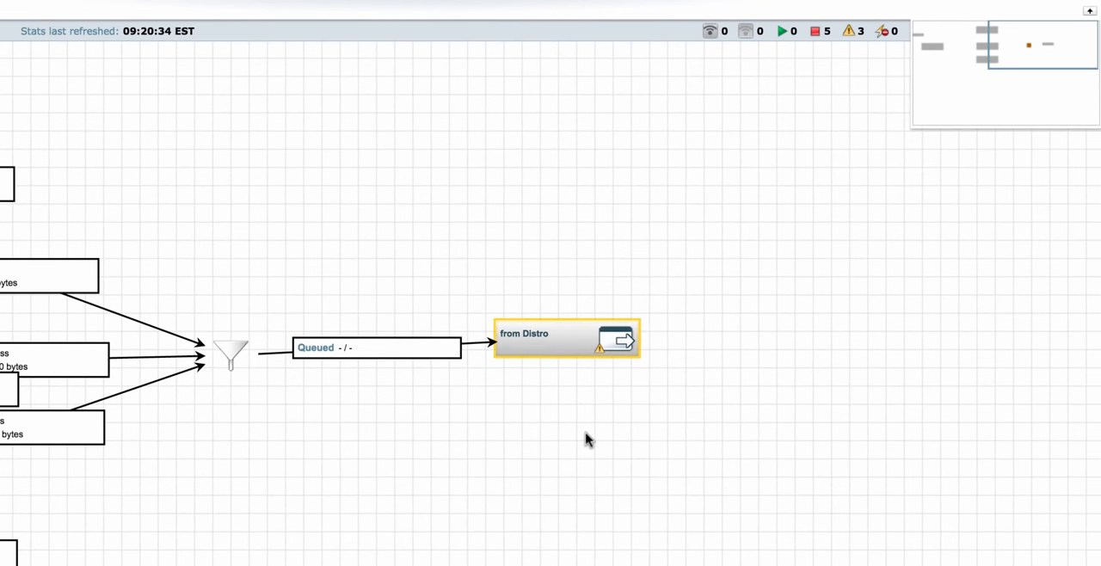
mouse_move(598, 347)
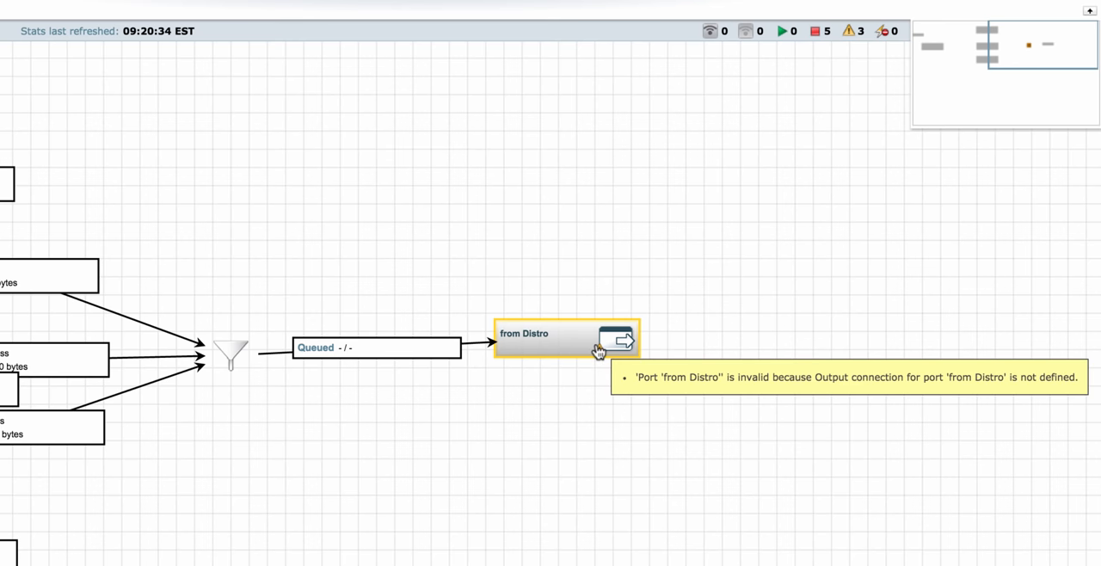
mouse_move(115, 149)
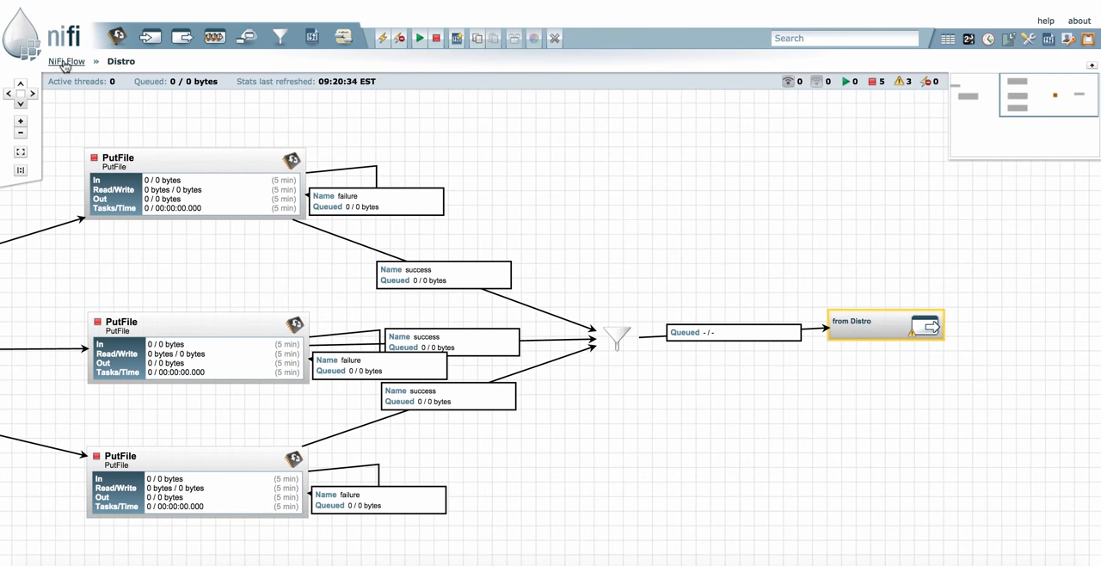
On the root flow, connect GenerateFlowFile into Distro and Distro into LogAttribute, then reopen Distro.
left_click(65, 62)
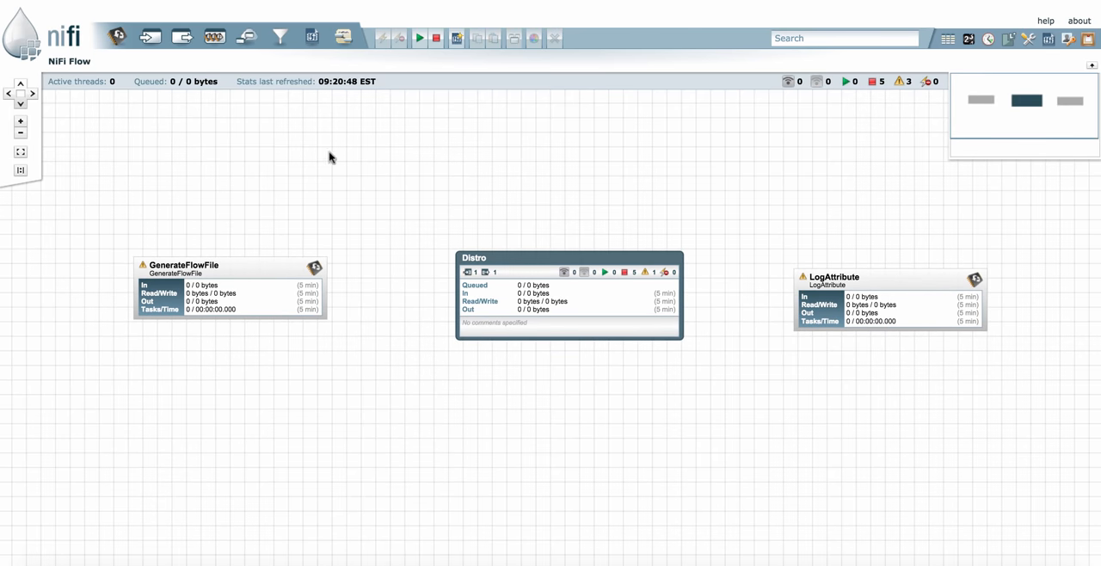
mouse_move(272, 293)
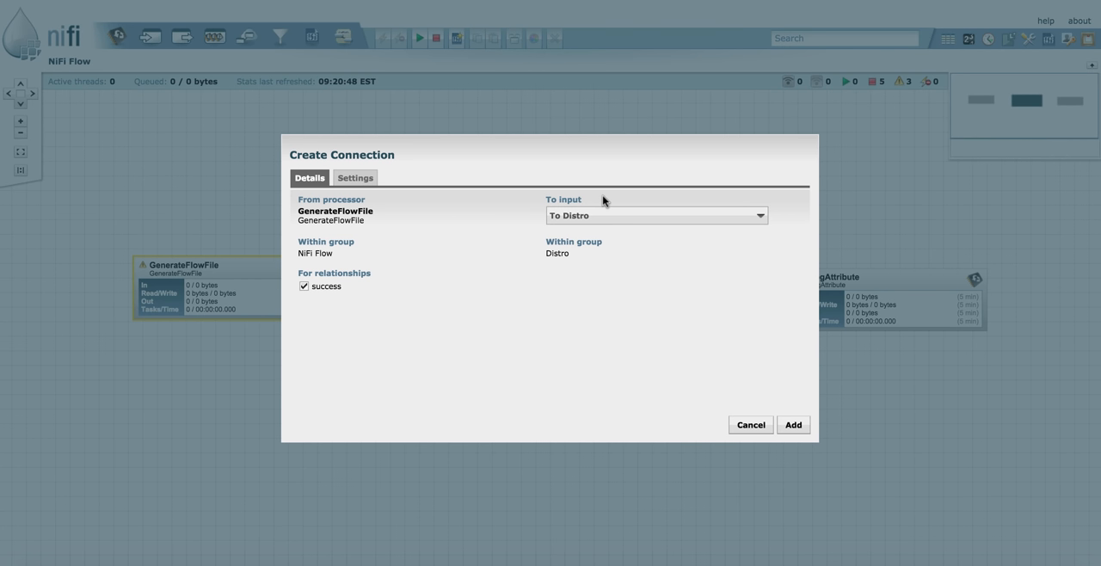
mouse_move(585, 241)
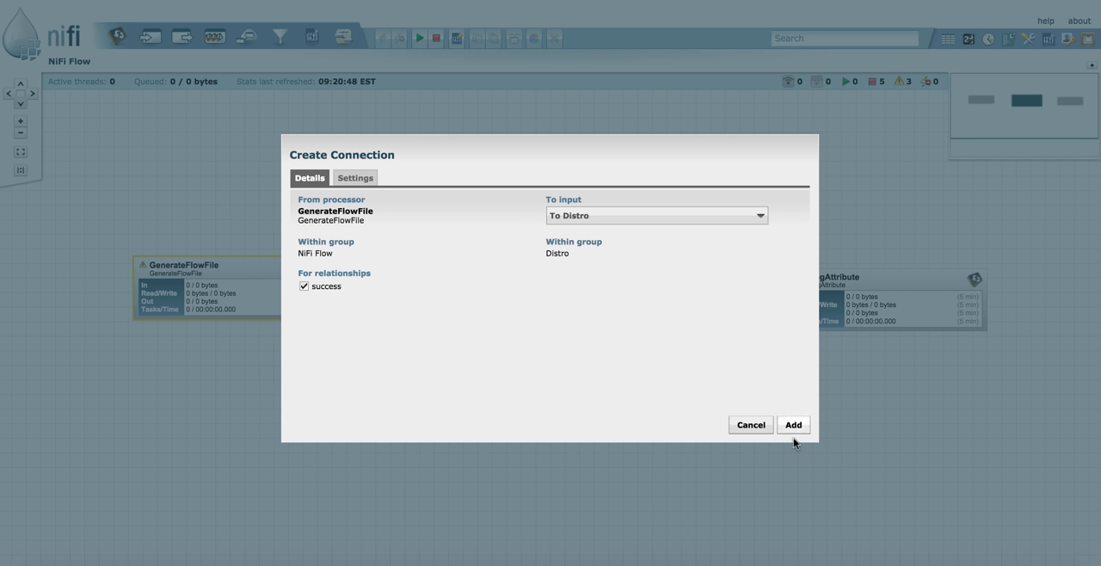
left_click(787, 424)
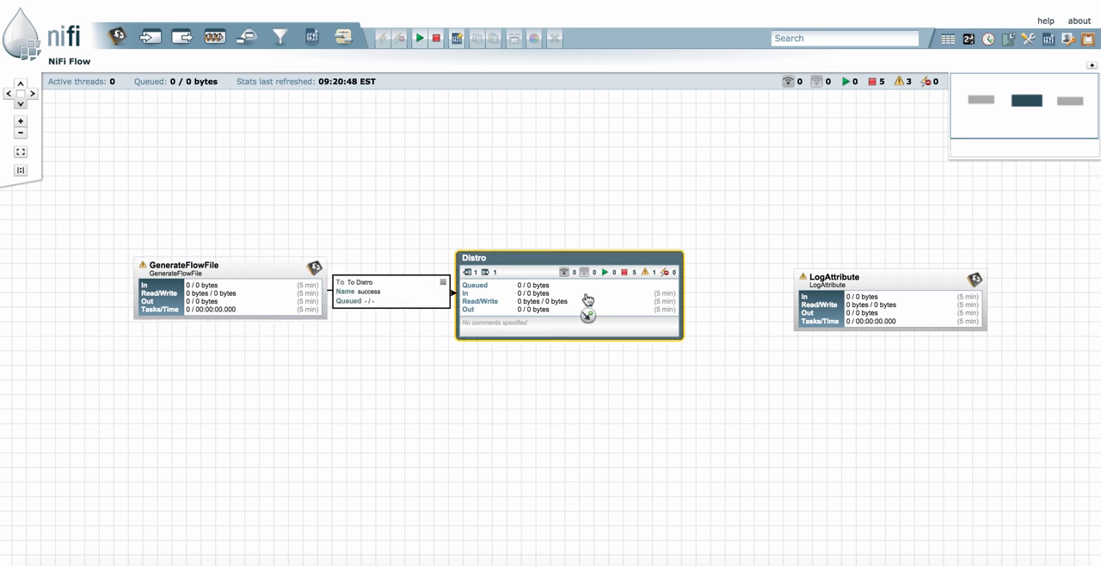
left_click_drag(589, 299, 887, 301)
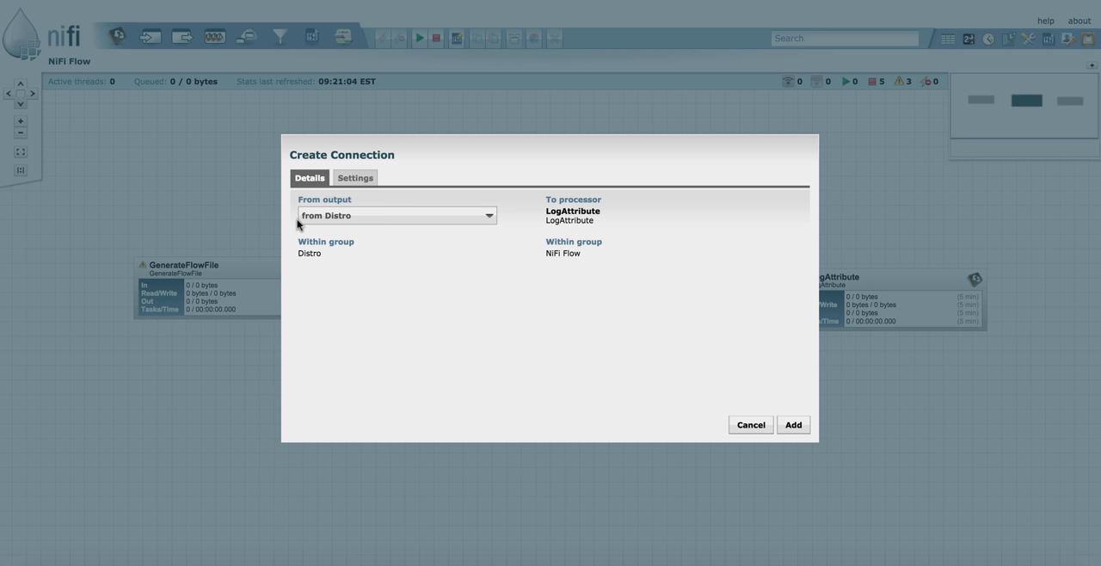
left_click(788, 423)
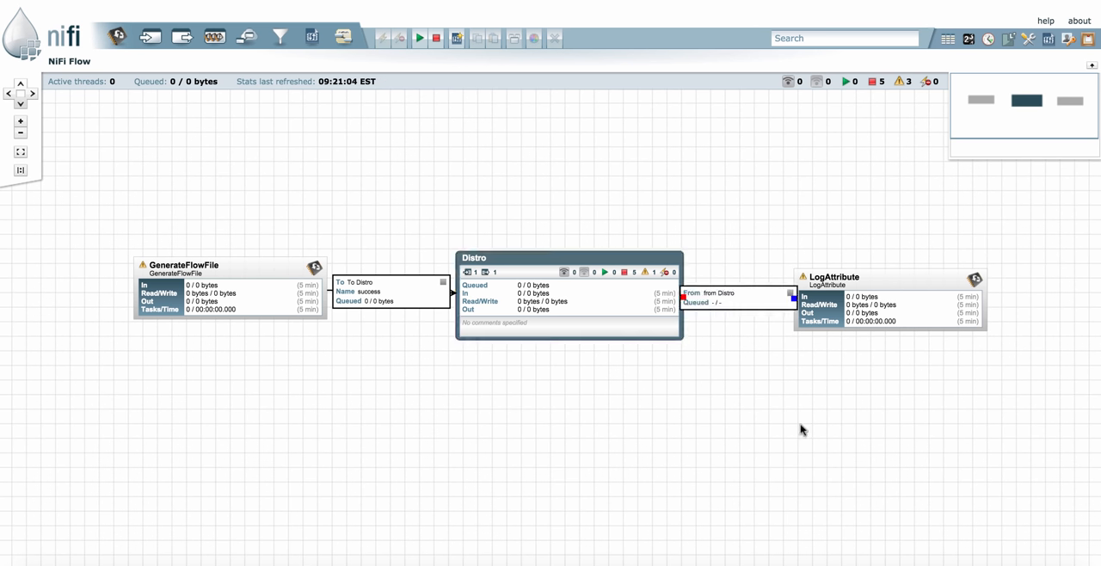
double_click(567, 292)
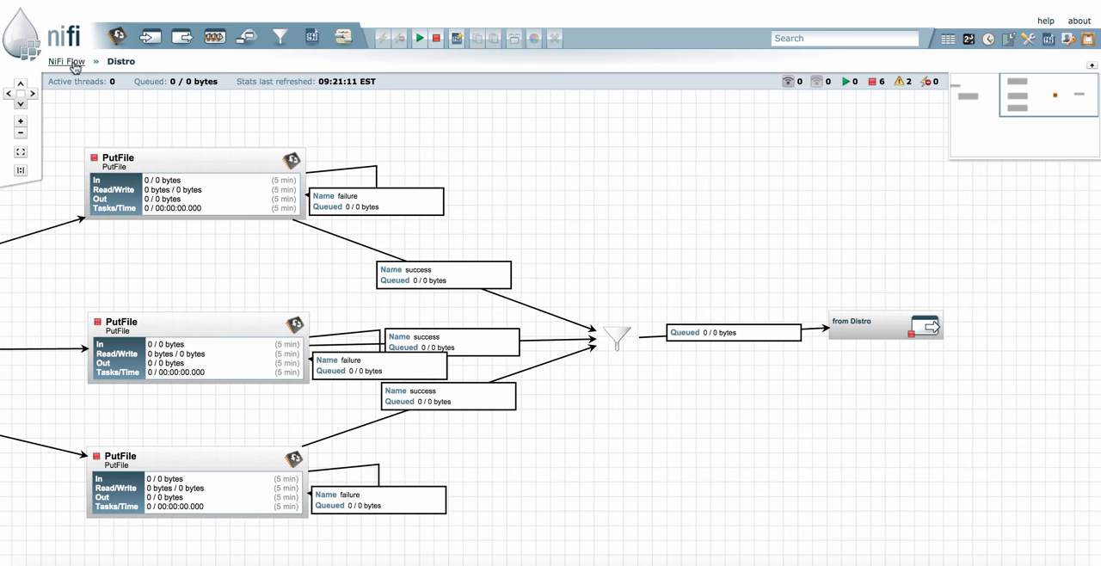
Return to the root flow and adjust component positions to review the connected flow.
left_click(66, 62)
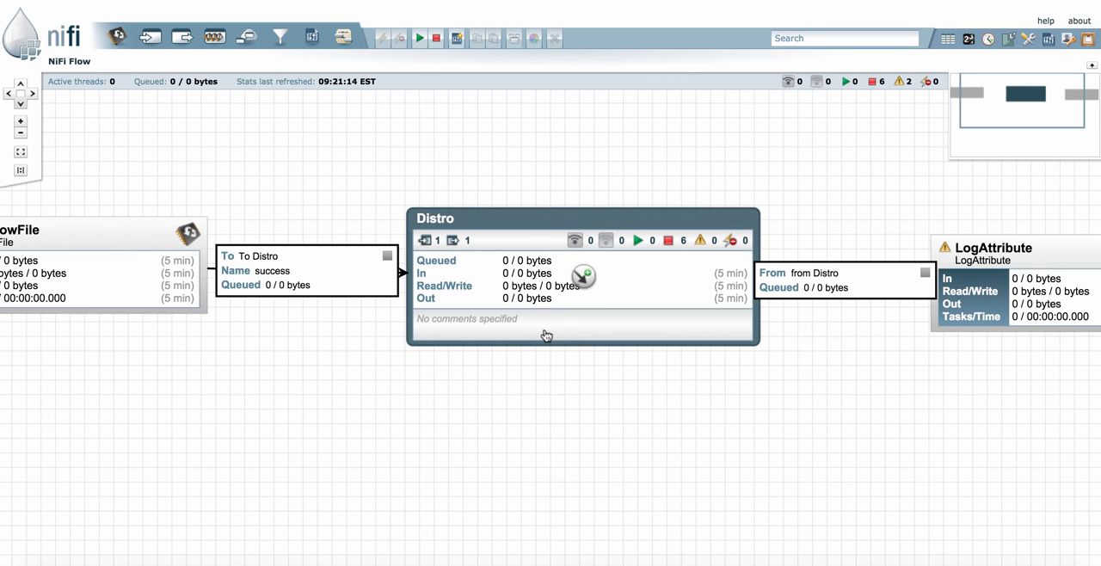
mouse_move(635, 258)
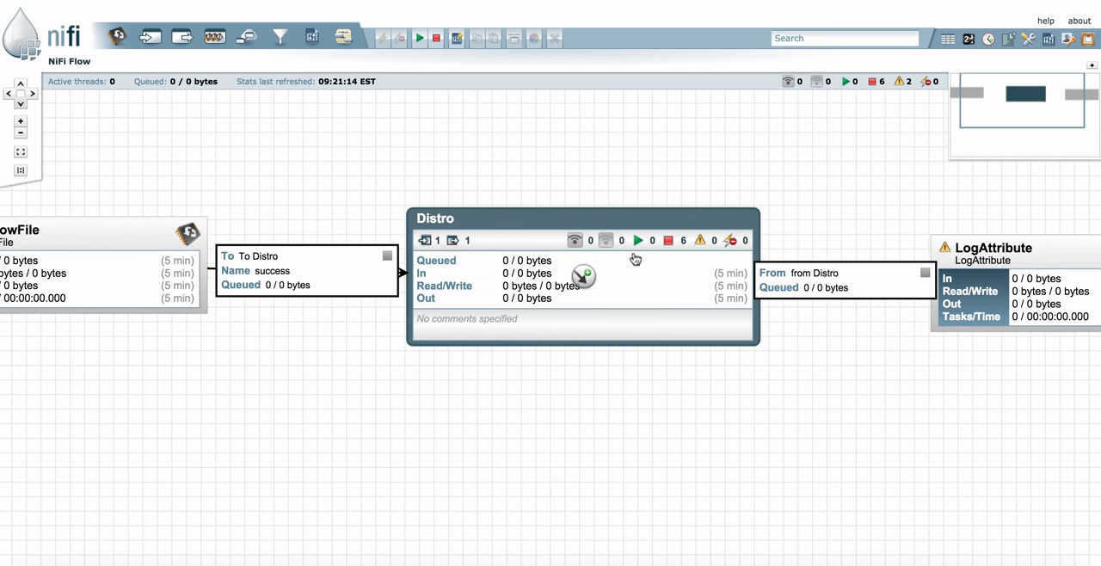
mouse_move(671, 262)
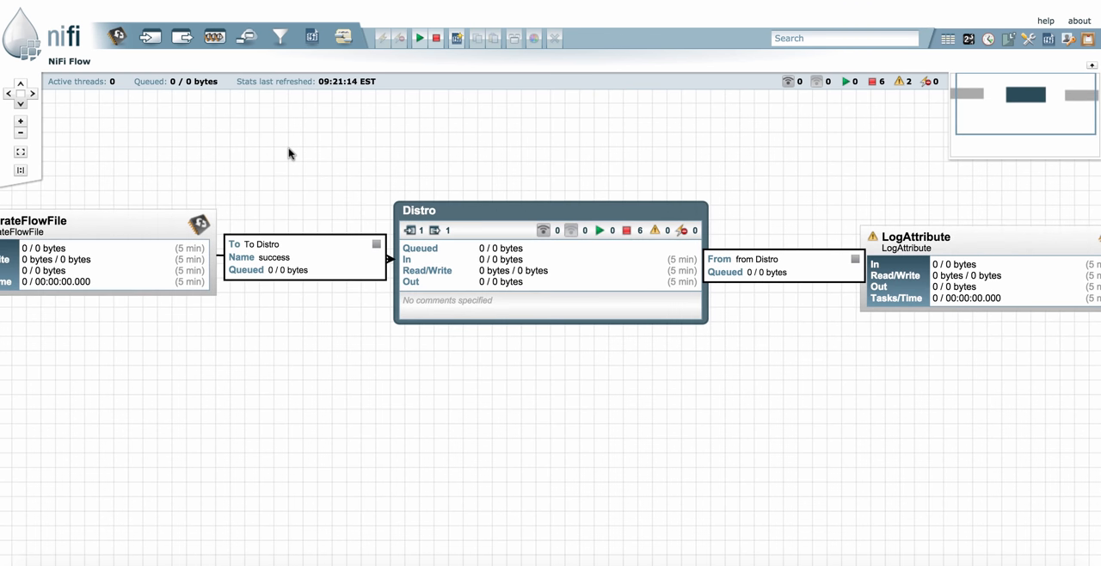
left_click_drag(289, 153, 356, 213)
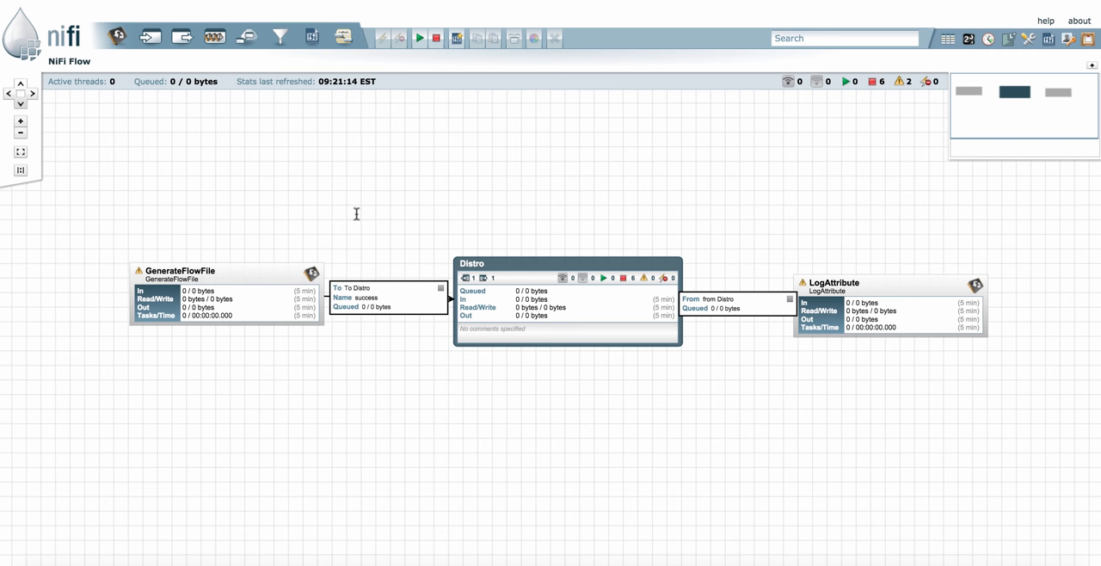